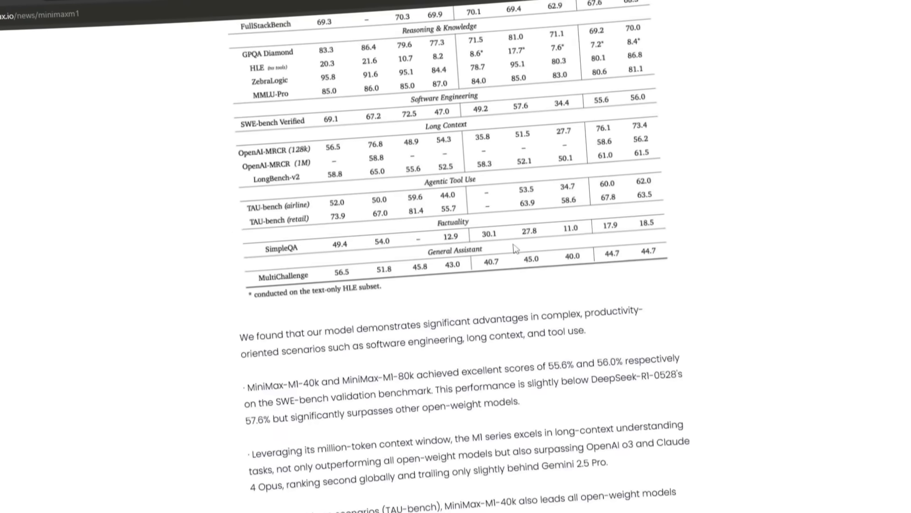
Sign in to MiniMax Agent with the Google account via Continue with Google.
scroll(down, 3)
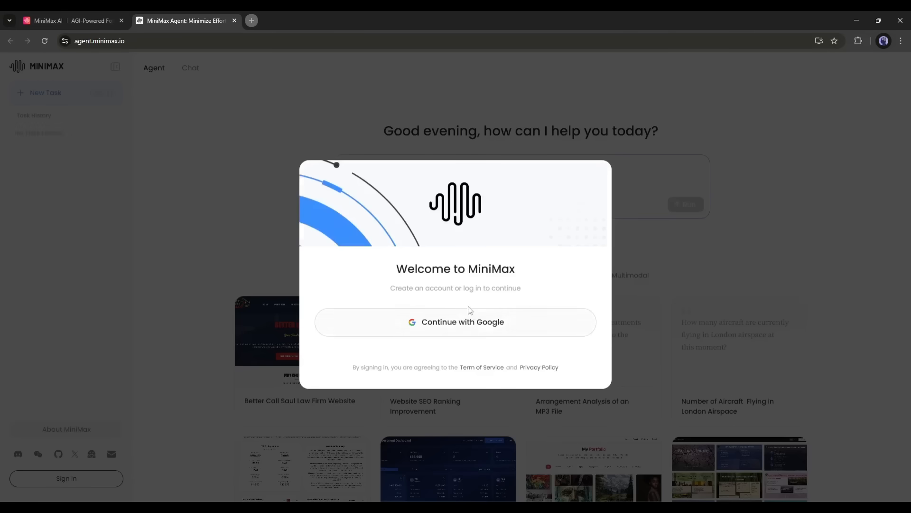
click(455, 322)
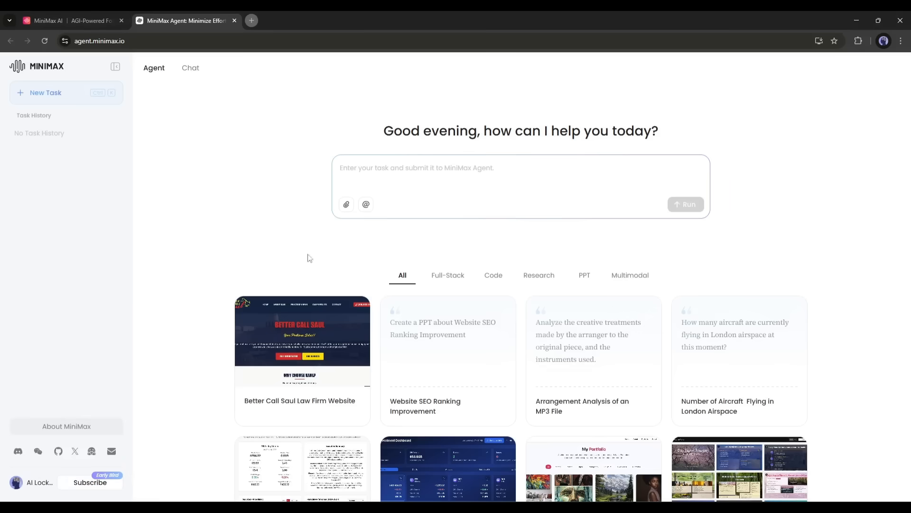
mouse_move(147, 228)
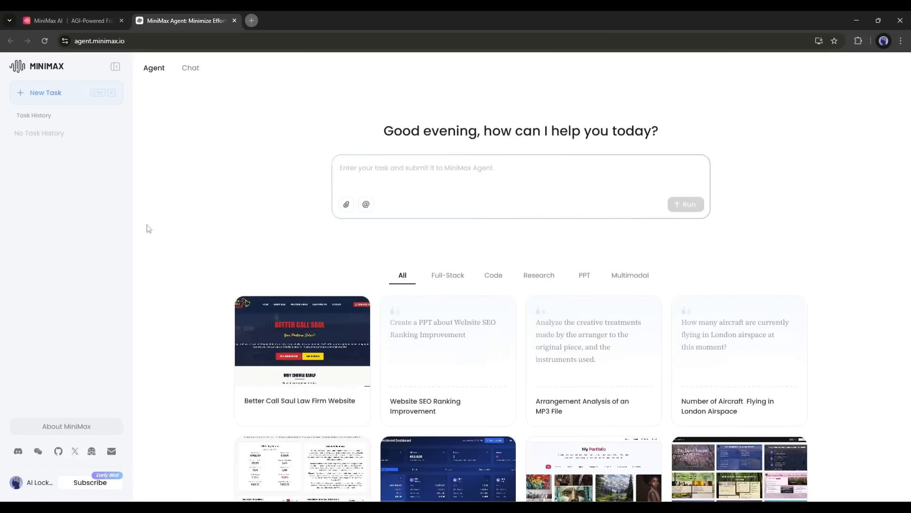
mouse_move(192, 155)
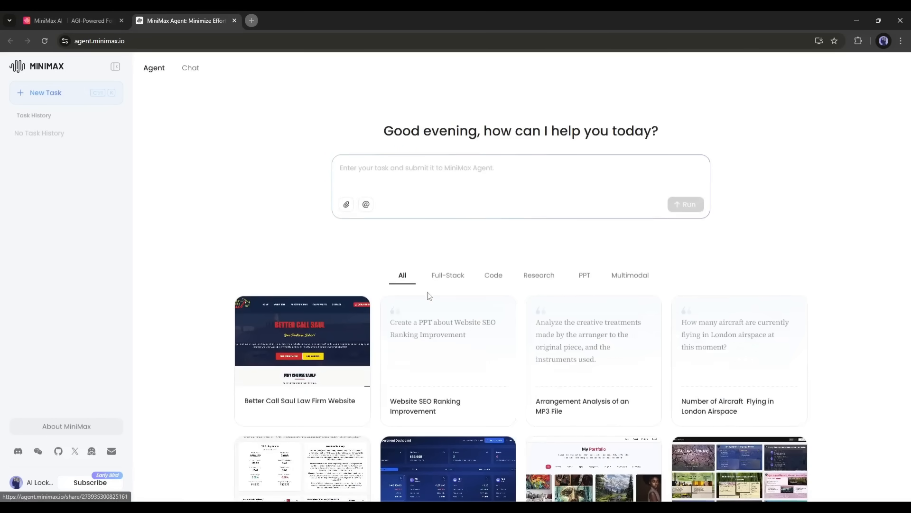
click(538, 275)
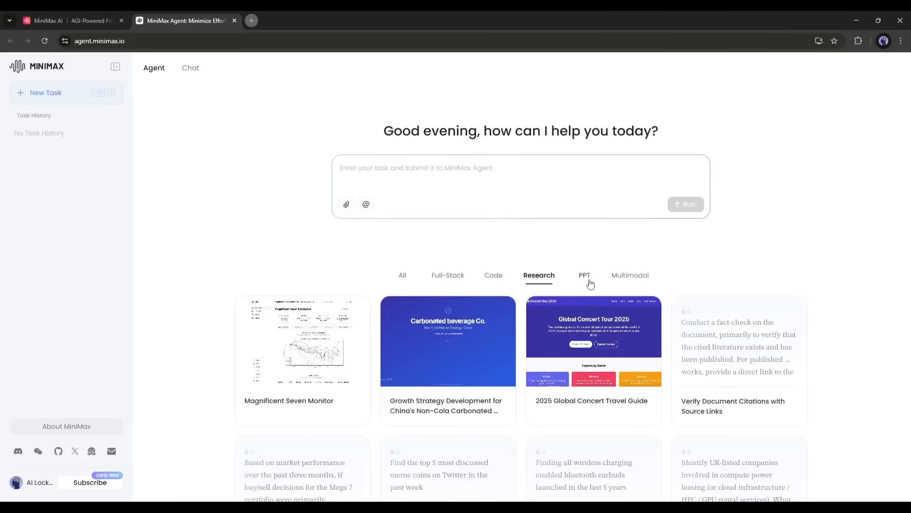
click(630, 275)
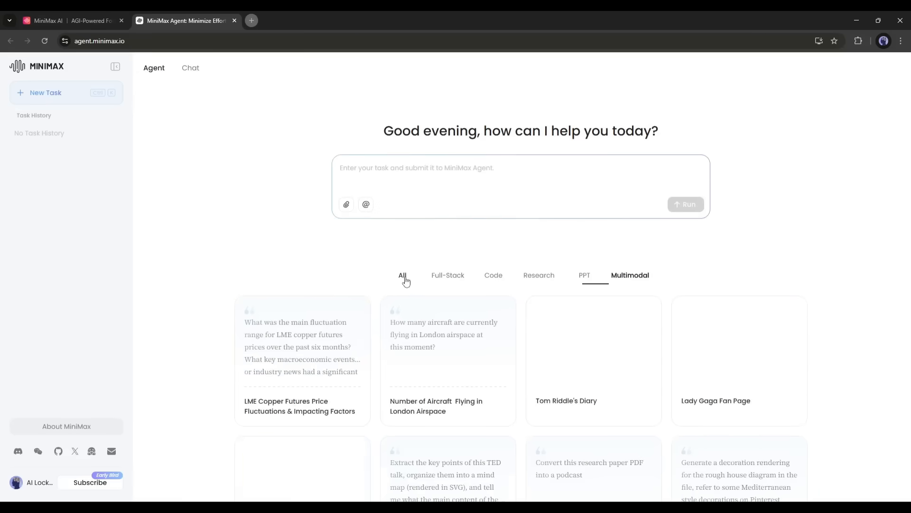
click(401, 275)
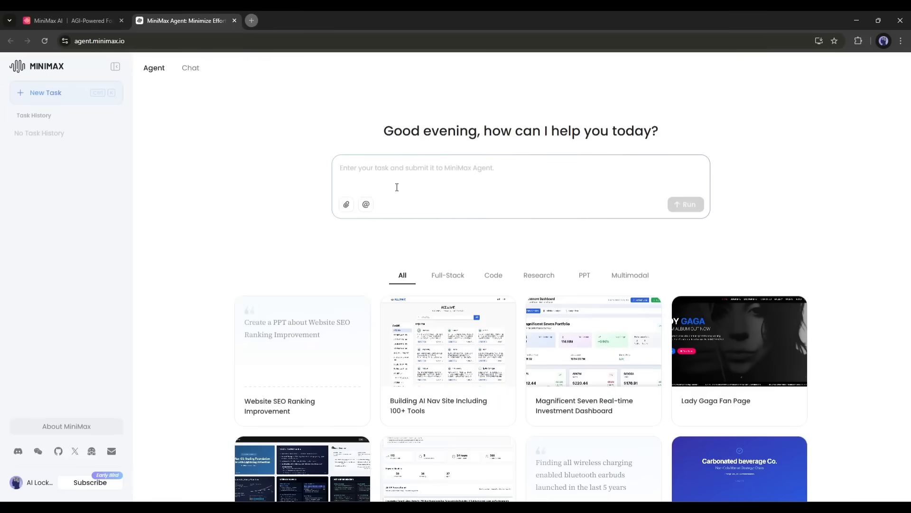
mouse_move(433, 174)
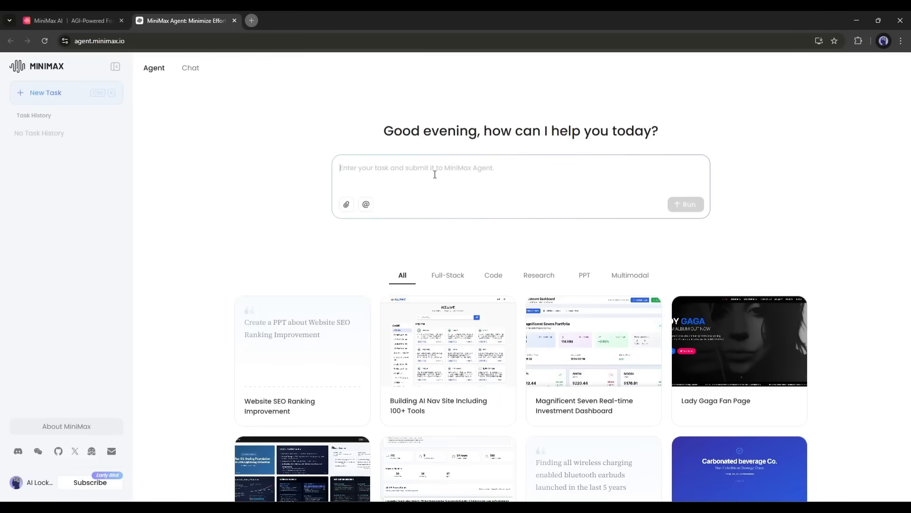
mouse_move(431, 185)
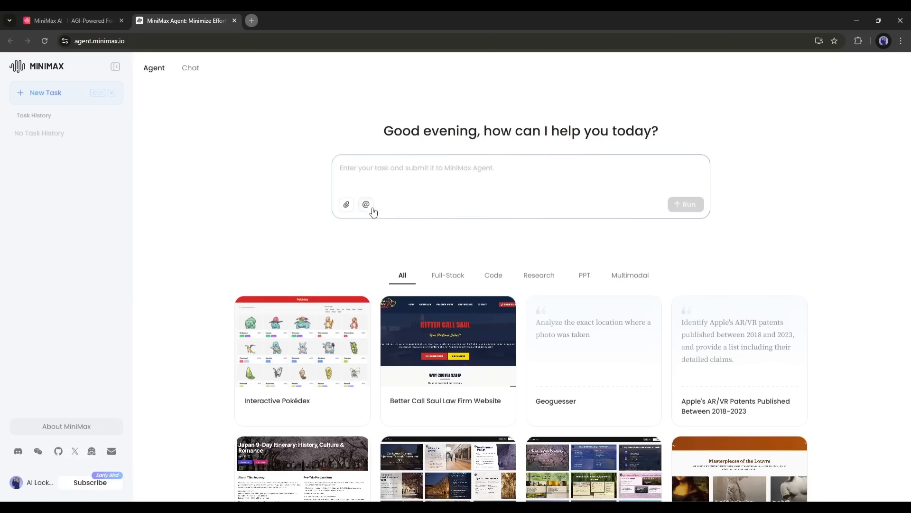
Show the @ mention list of MCP services: Google Maps, MiniMax and MCP Market.
click(365, 204)
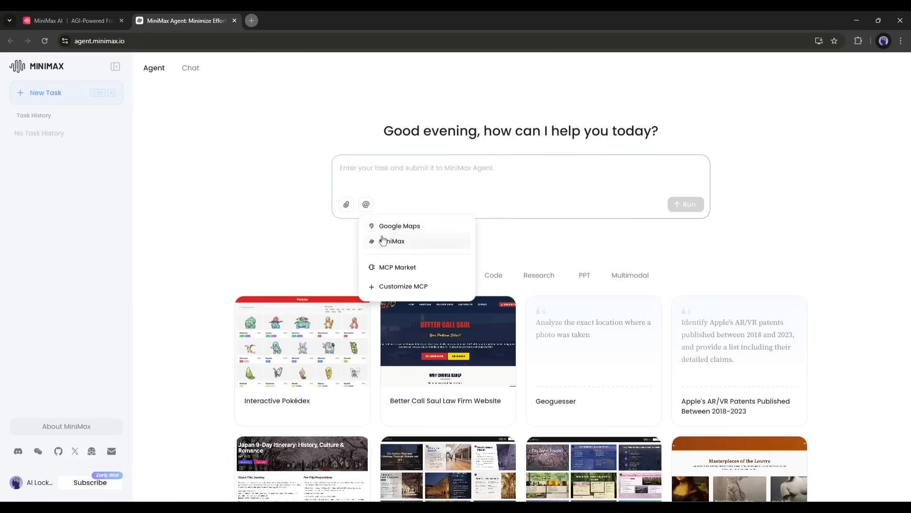
click(398, 267)
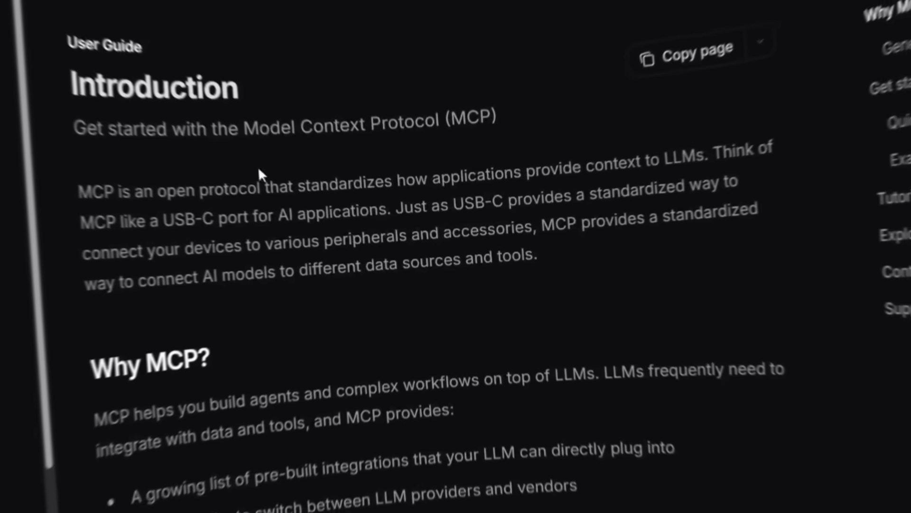
scroll(down, 3)
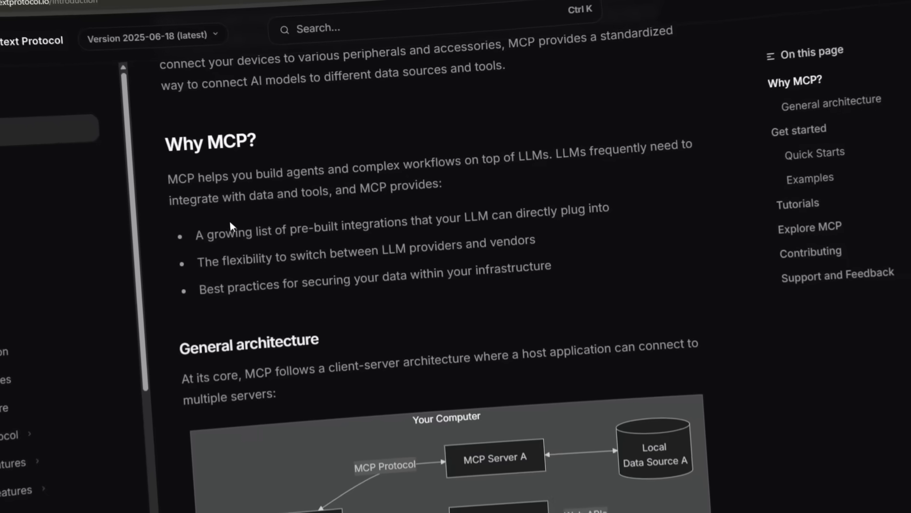
scroll(down, 3)
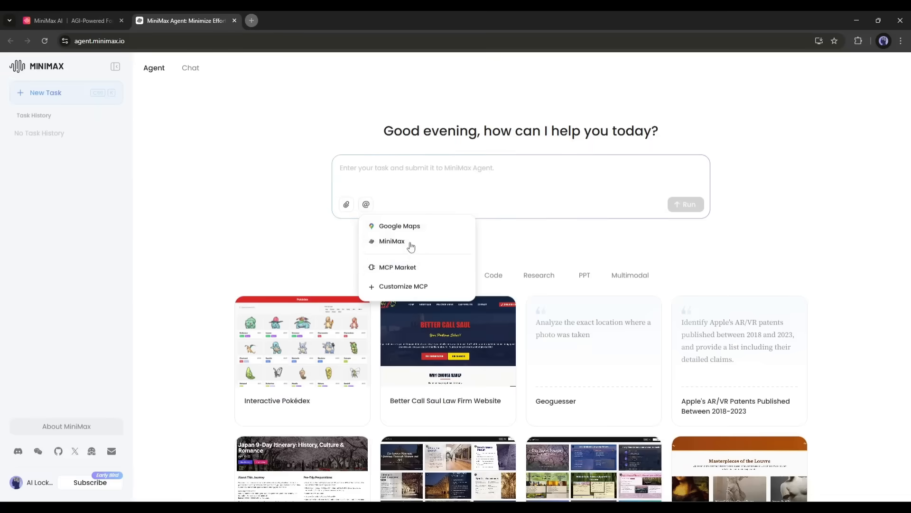
Open the MCP Market catalog listing Figma, Slack, Notion and Github services.
click(398, 267)
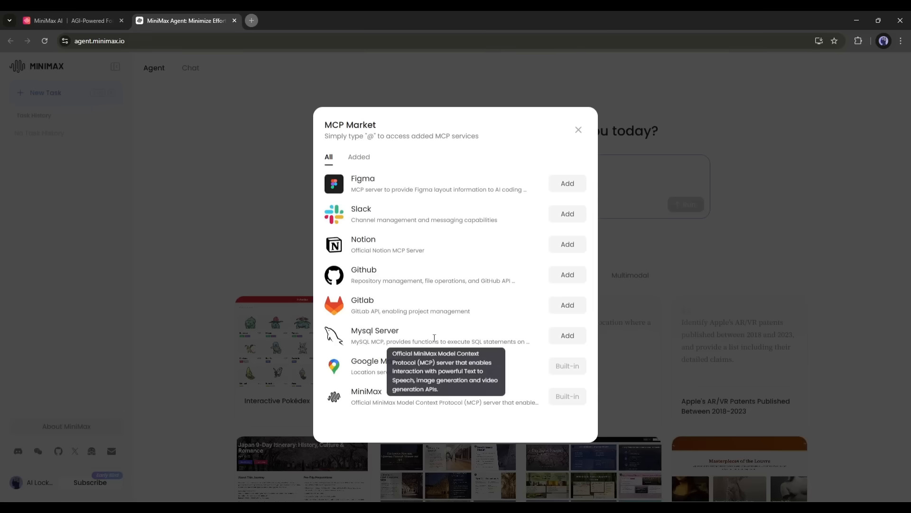
mouse_move(464, 216)
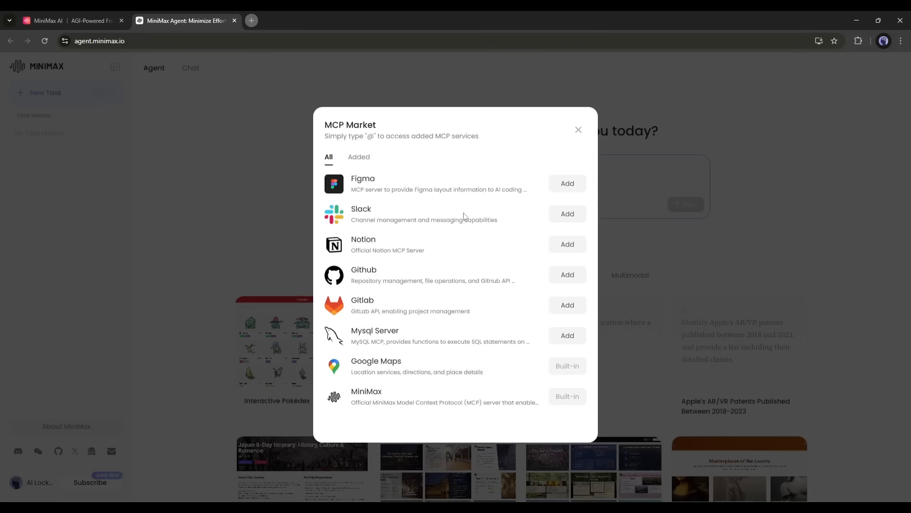